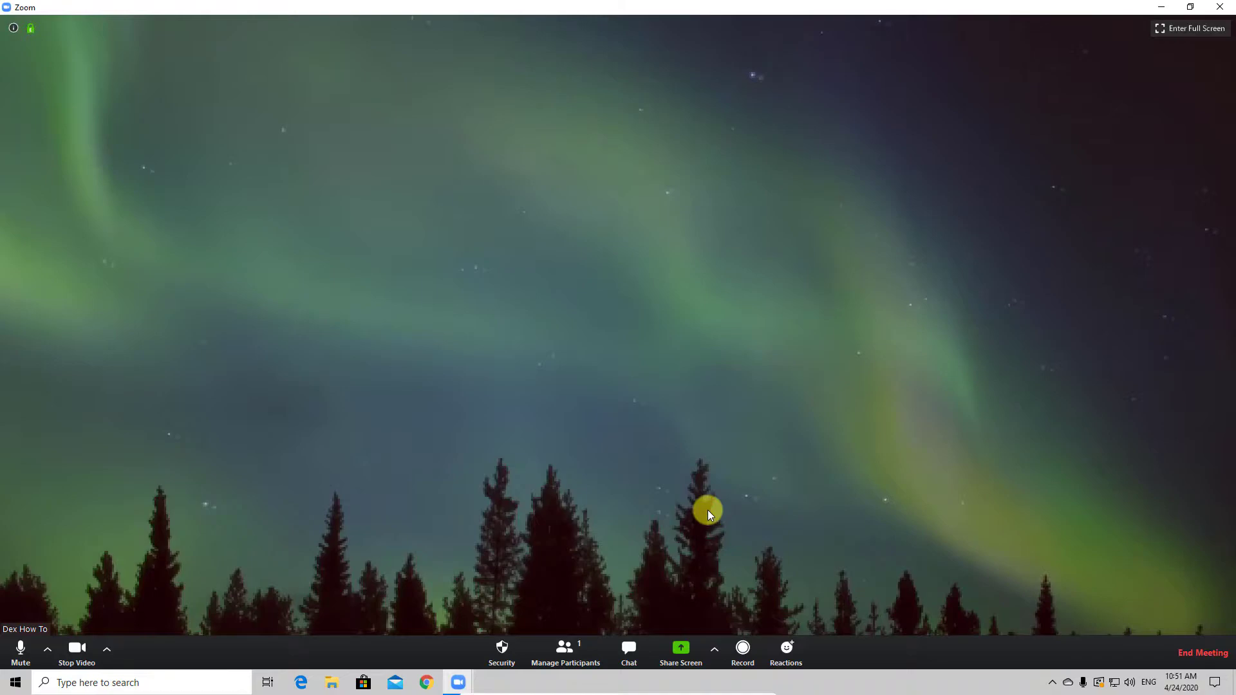
{"action": "mouse_move", "coordinate": [741, 650]}
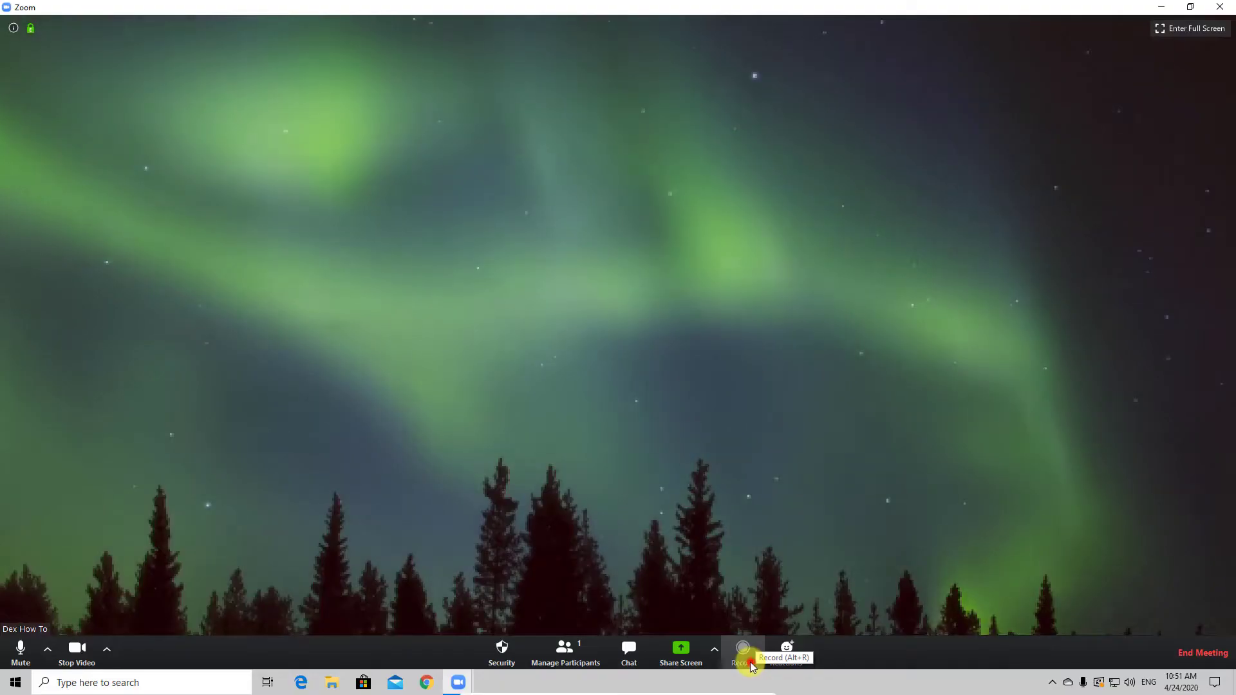
- Start a local recording of the meeting from the meeting toolbar
{"action": "left_click", "coordinate": [742, 653]}
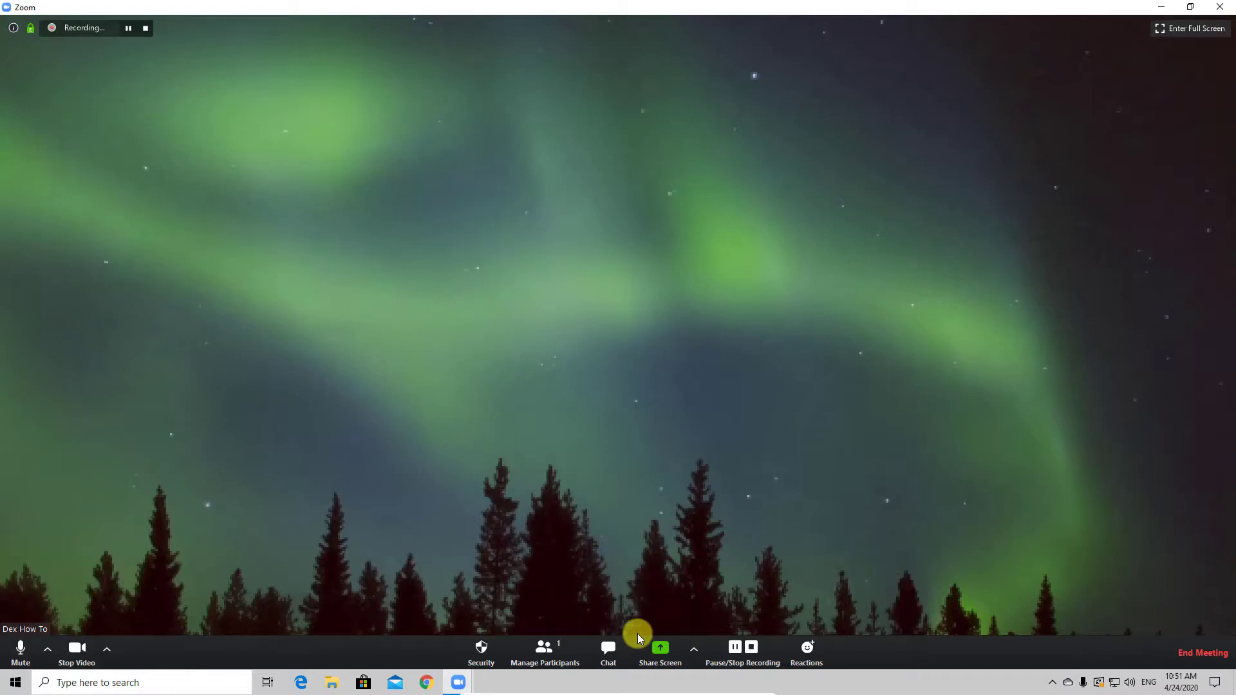
{"action": "mouse_move", "coordinate": [659, 652]}
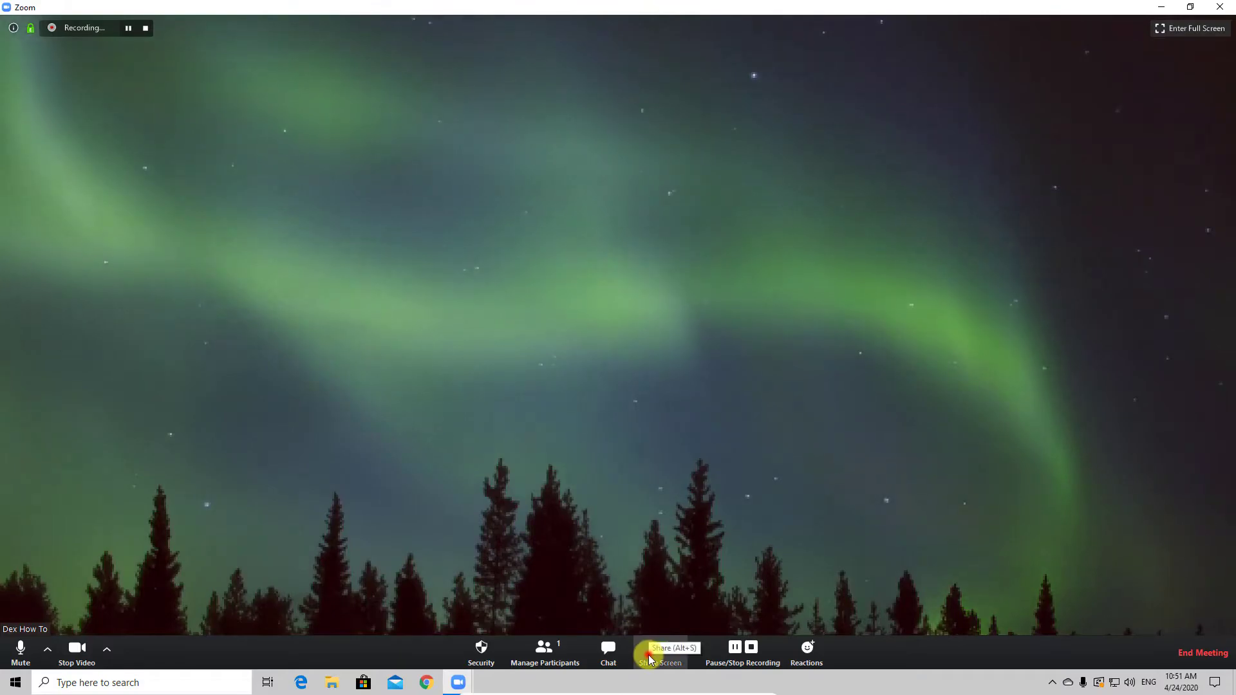
- Share a whiteboard, sketch on it, then stop the share while recording continues
{"action": "left_click", "coordinate": [659, 647]}
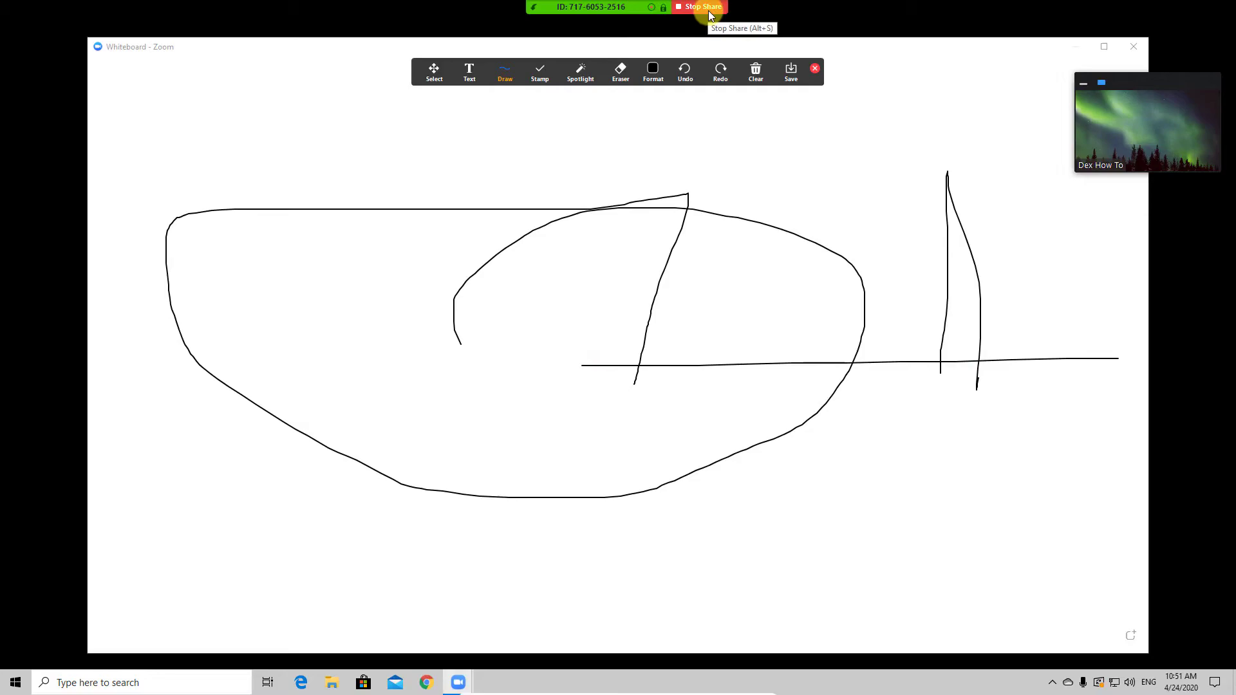
{"action": "left_click", "coordinate": [699, 7]}
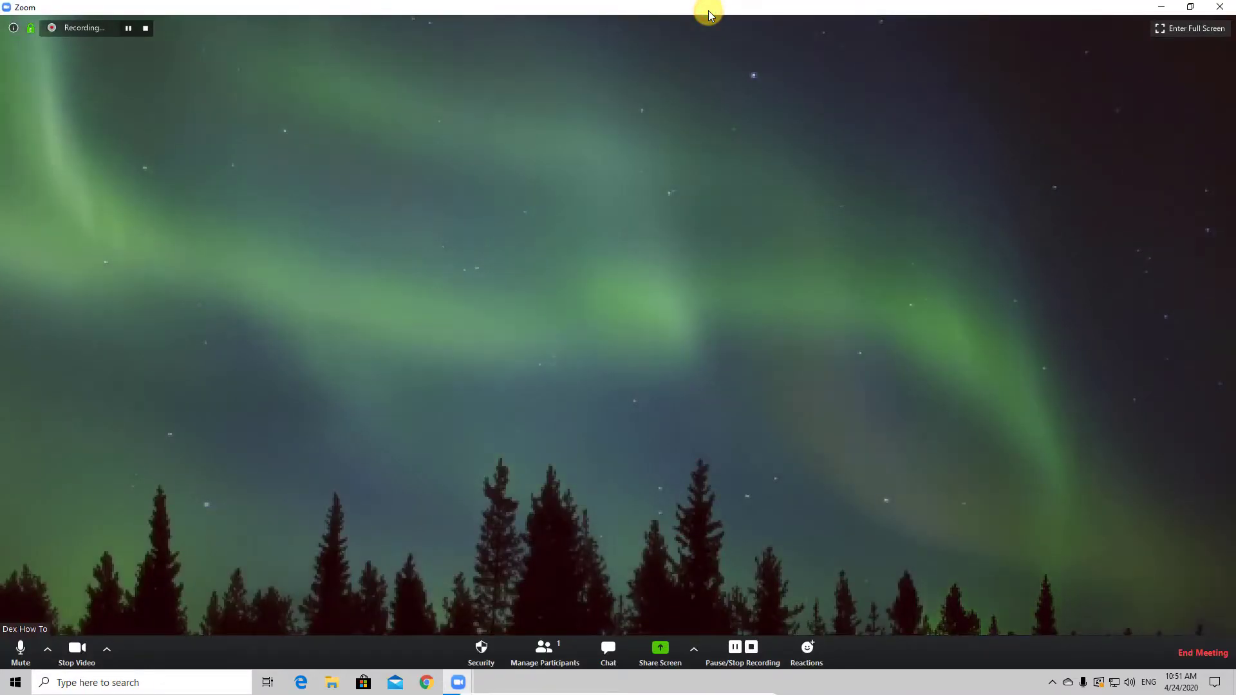
{"action": "mouse_move", "coordinate": [742, 647]}
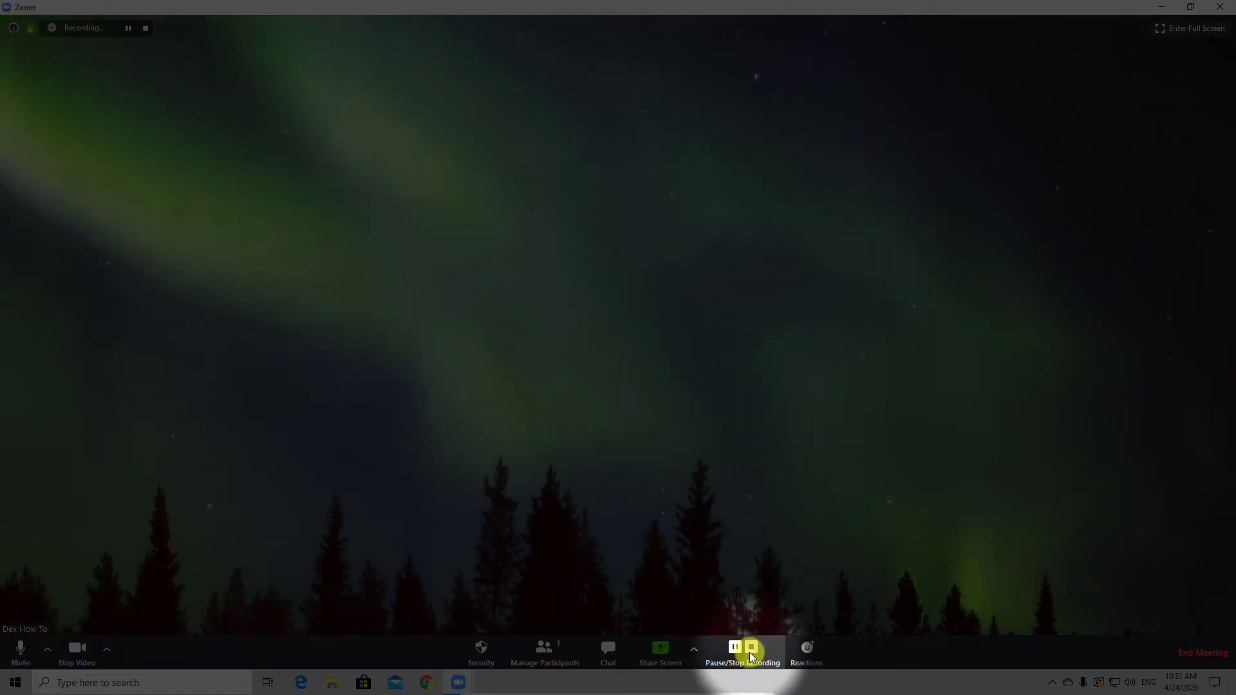
- Stop the meeting recording so the file converts to mp4 when the meeting ends
{"action": "left_click", "coordinate": [742, 652]}
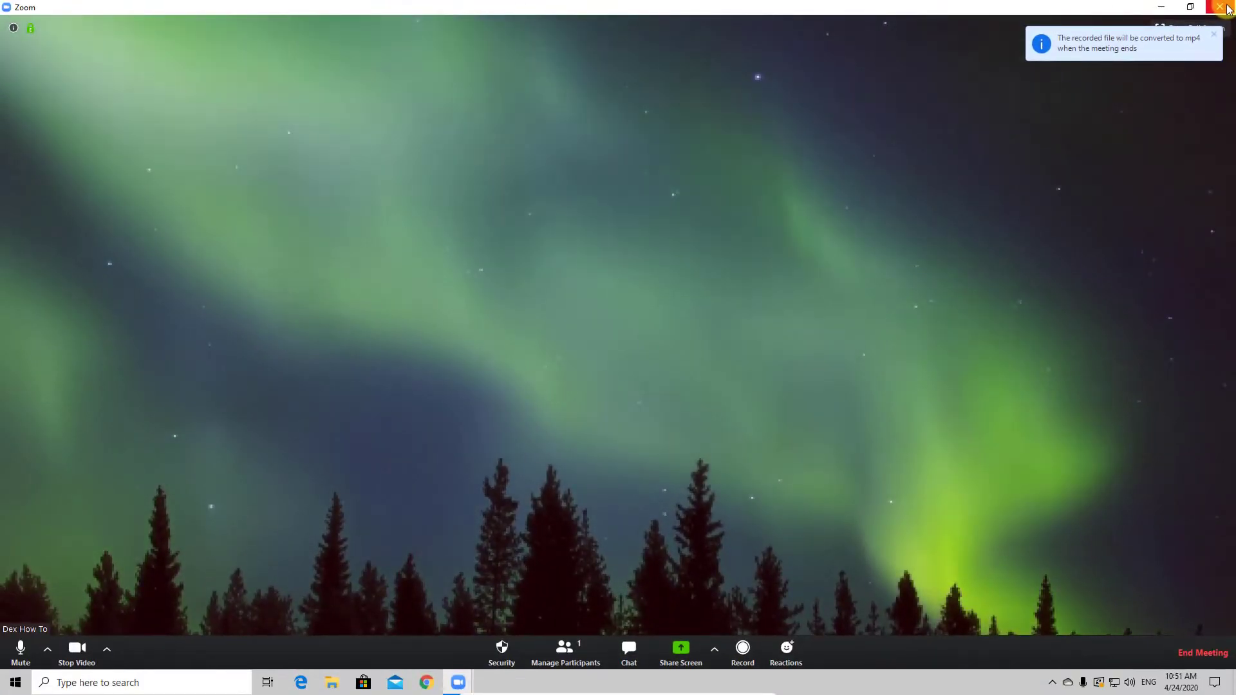
- End the meeting for all participants, closing the meeting window
{"action": "left_click", "coordinate": [1201, 653]}
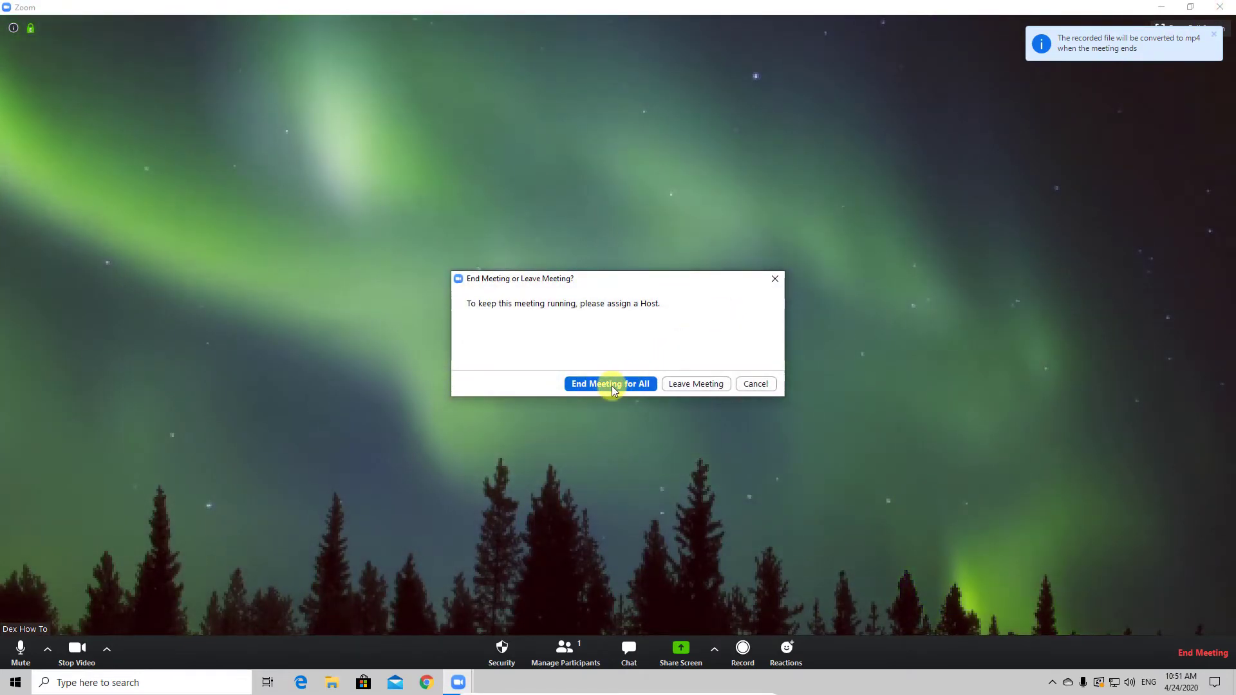
{"action": "left_click", "coordinate": [609, 383]}
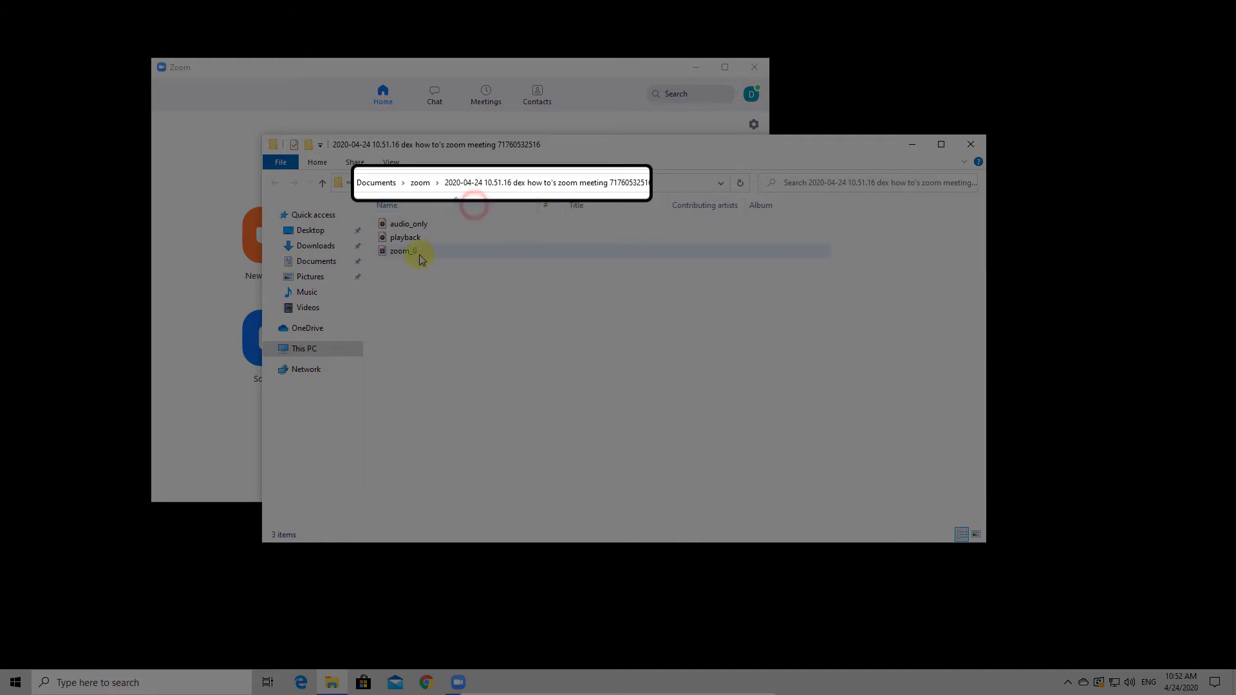
- Launch the zoom recording file from the meeting folder for playback
{"action": "left_click", "coordinate": [403, 251]}
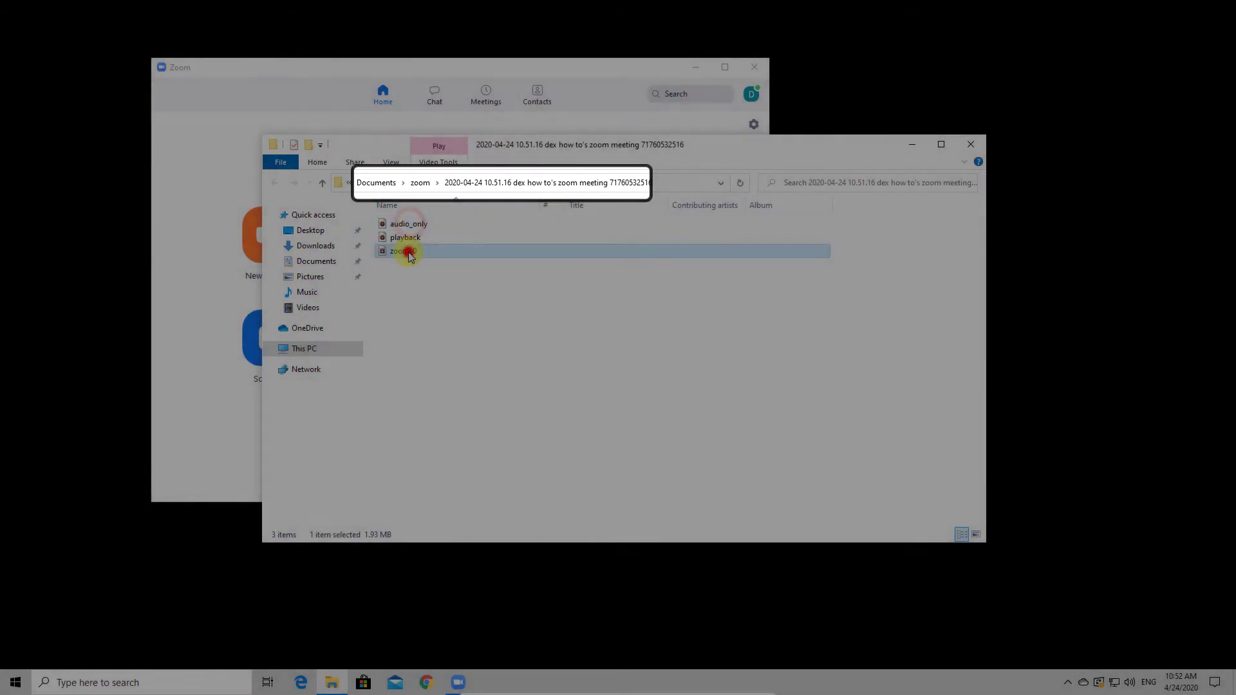
{"action": "double_click", "coordinate": [401, 251]}
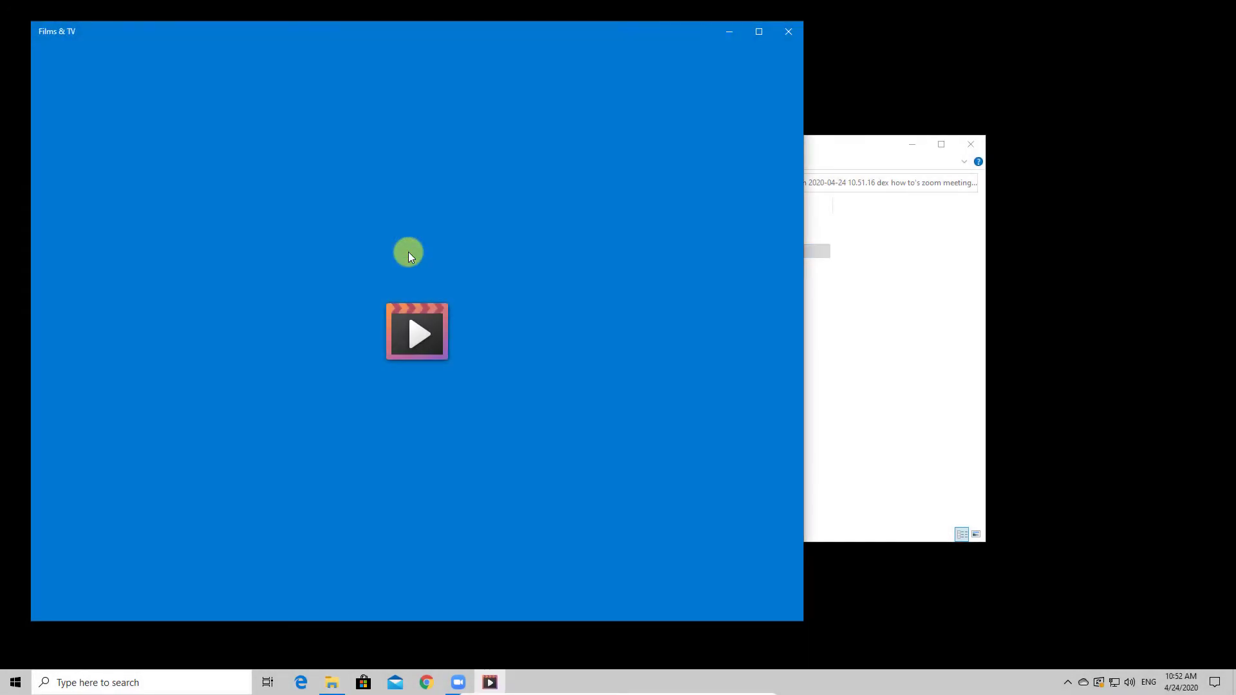
- Play the recording through the whiteboard sketches and meeting video, then close Films & TV
{"action": "left_click", "coordinate": [417, 333]}
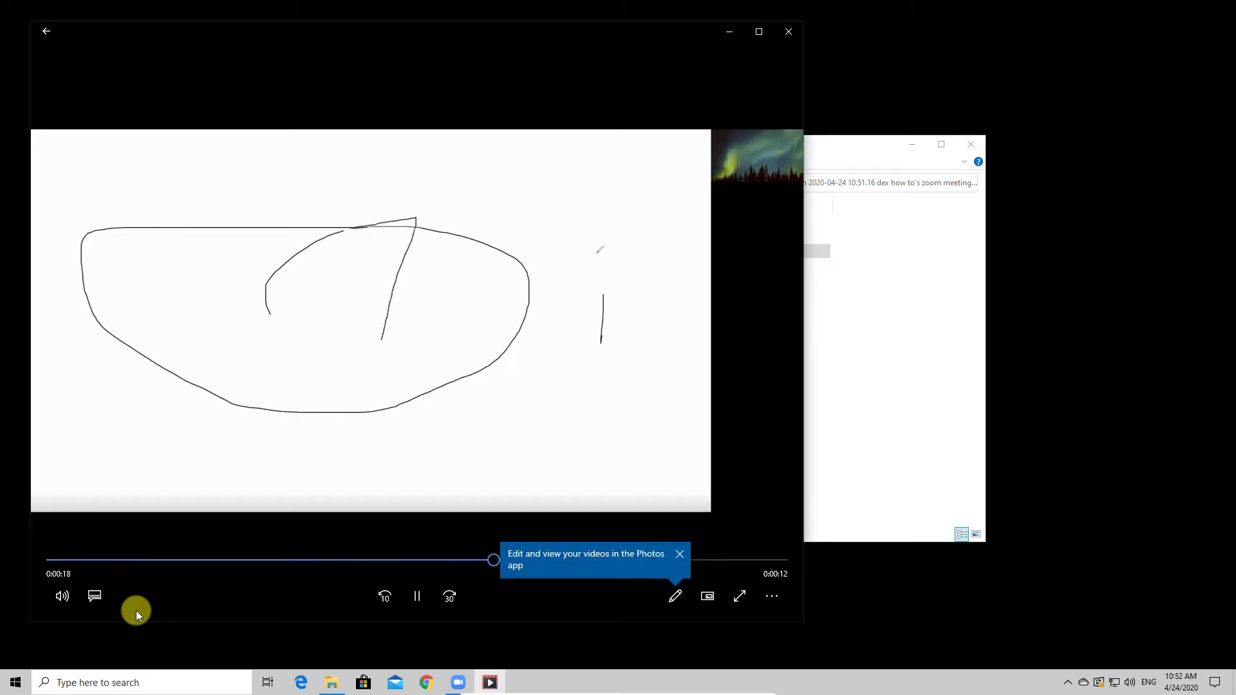
{"action": "left_click", "coordinate": [679, 554]}
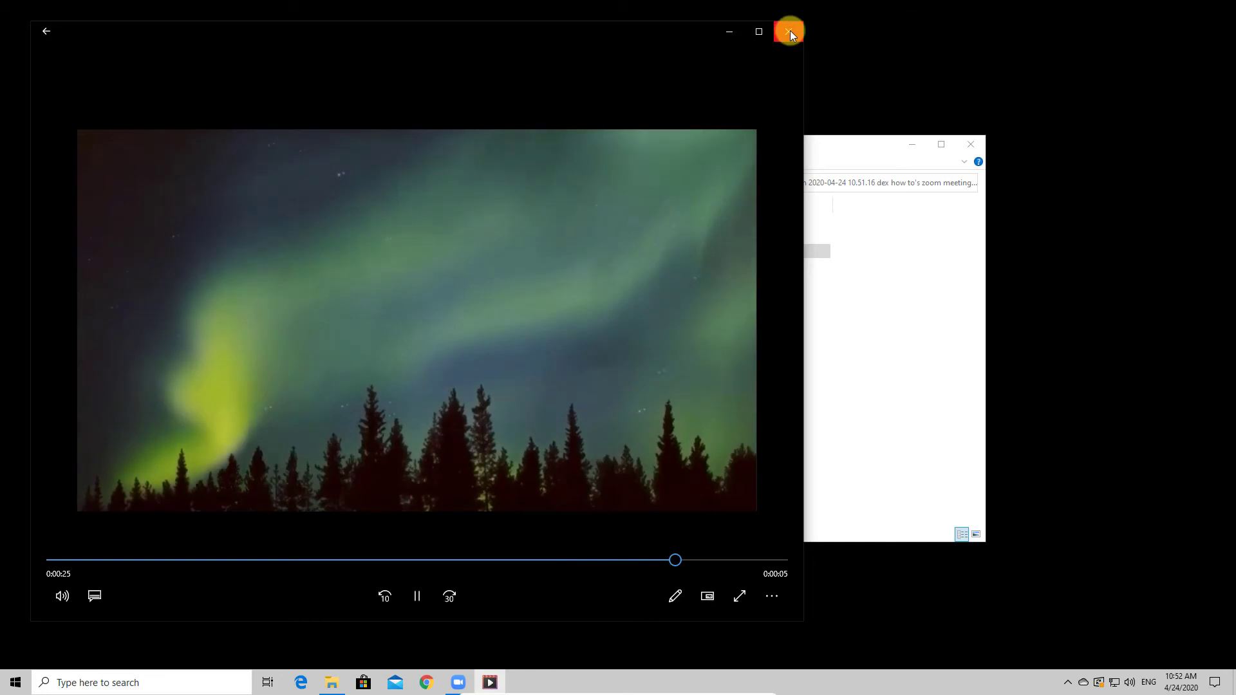
{"action": "left_click", "coordinate": [790, 30]}
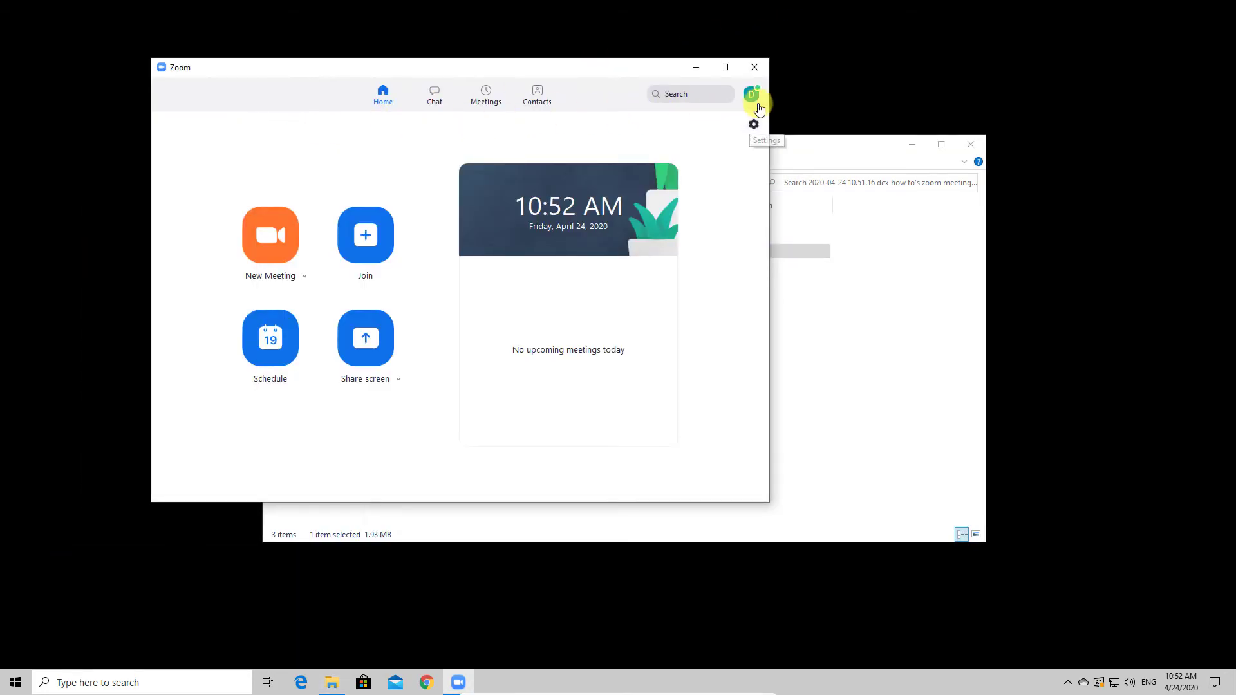
{"action": "mouse_move", "coordinate": [712, 153]}
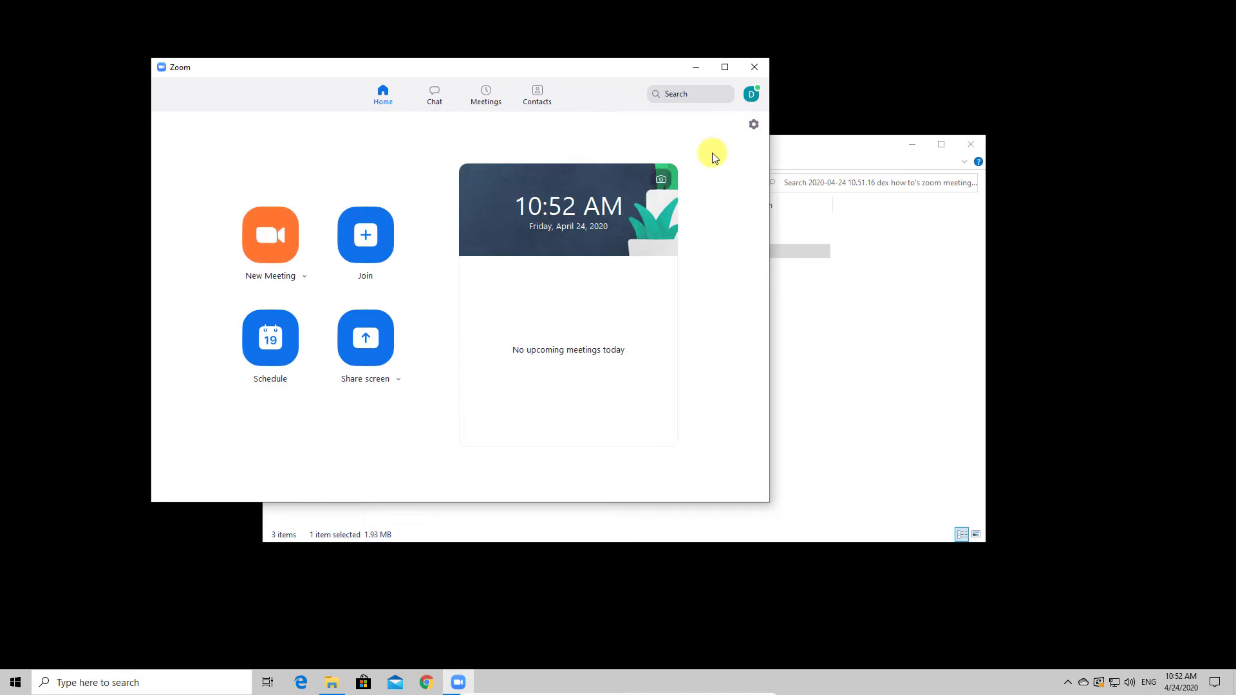